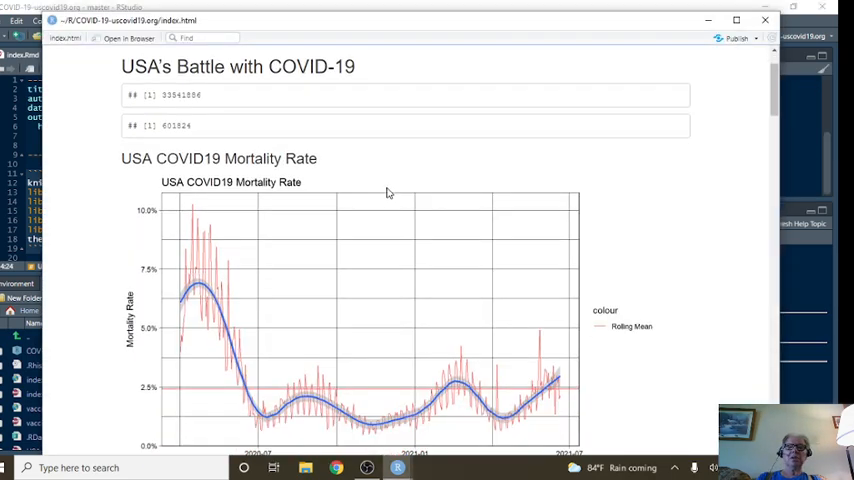
scroll(down, 3)
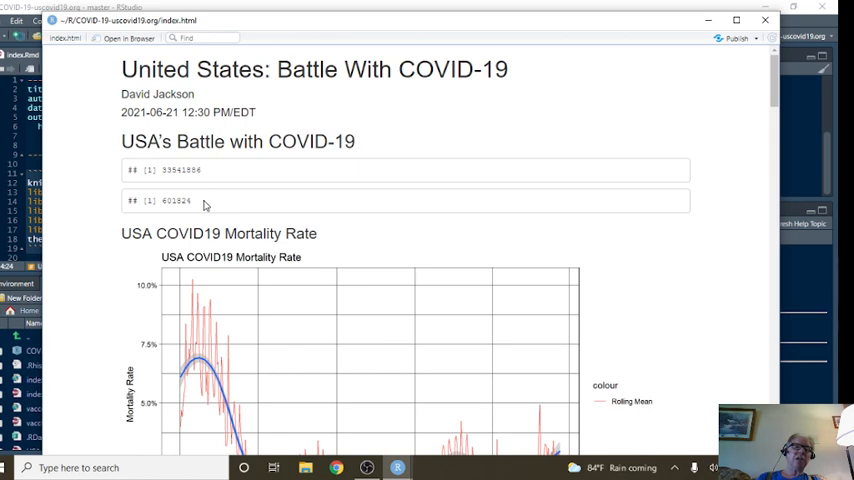
scroll(down, 3)
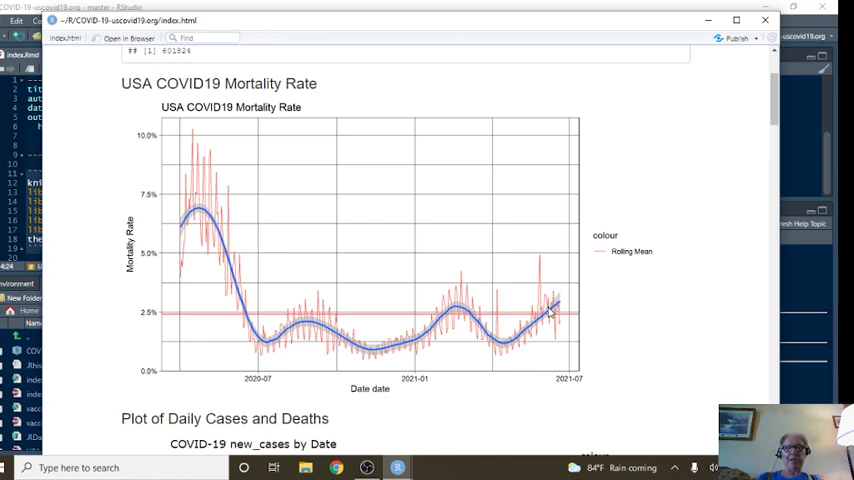
scroll(down, 3)
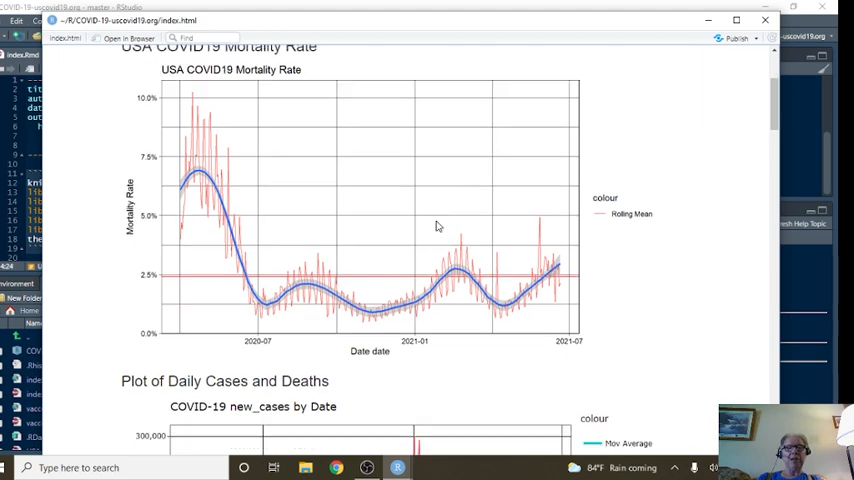
scroll(down, 3)
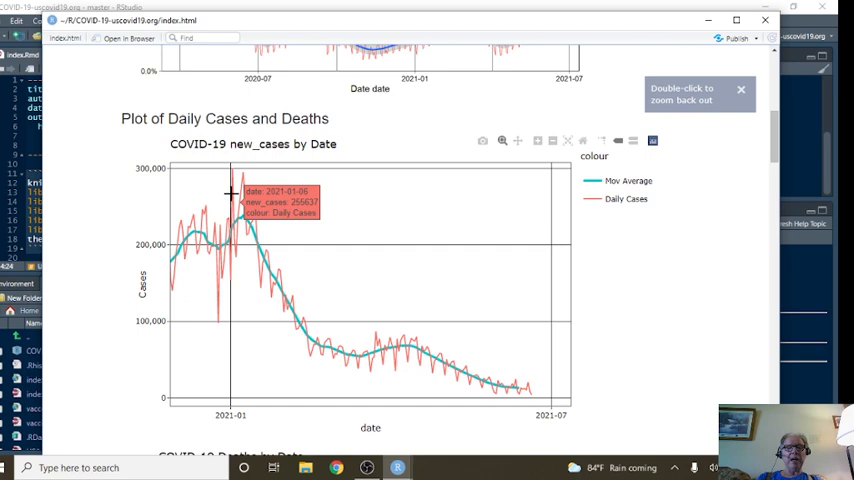
mouse_move(548, 390)
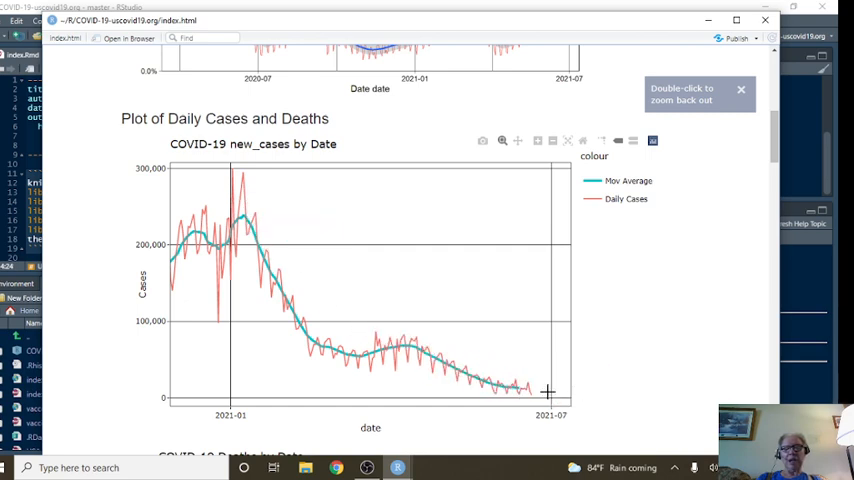
mouse_move(530, 392)
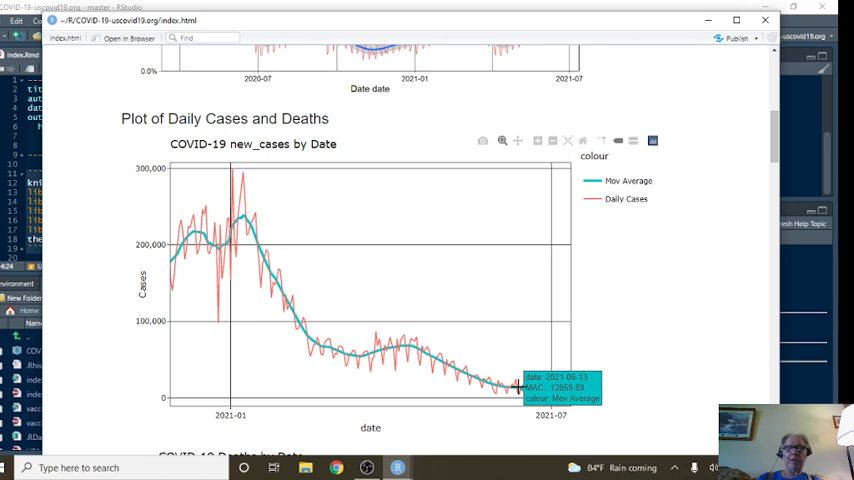
scroll(down, 3)
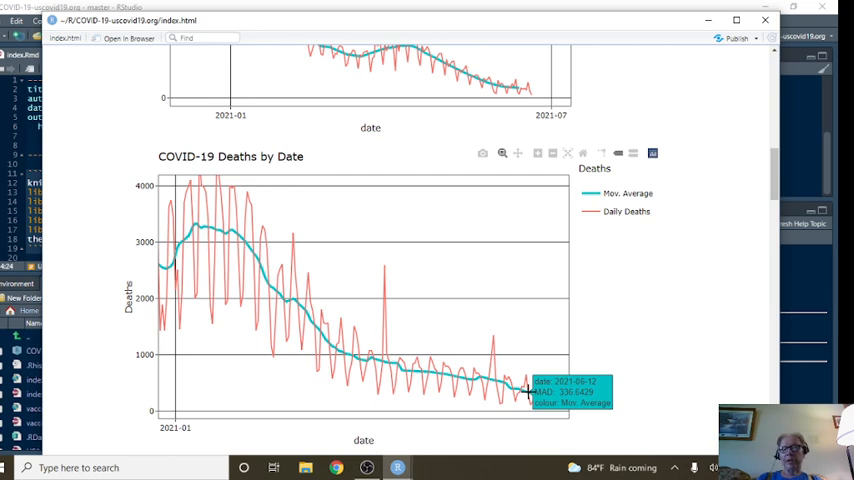
mouse_move(544, 404)
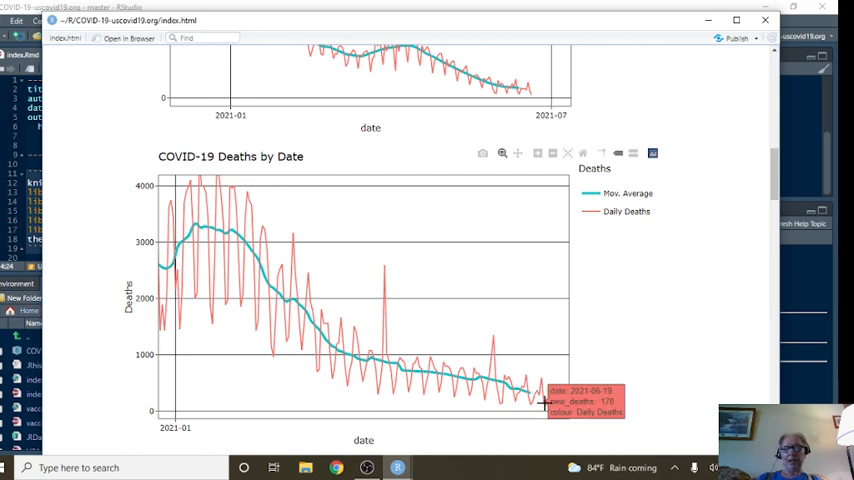
scroll(down, 3)
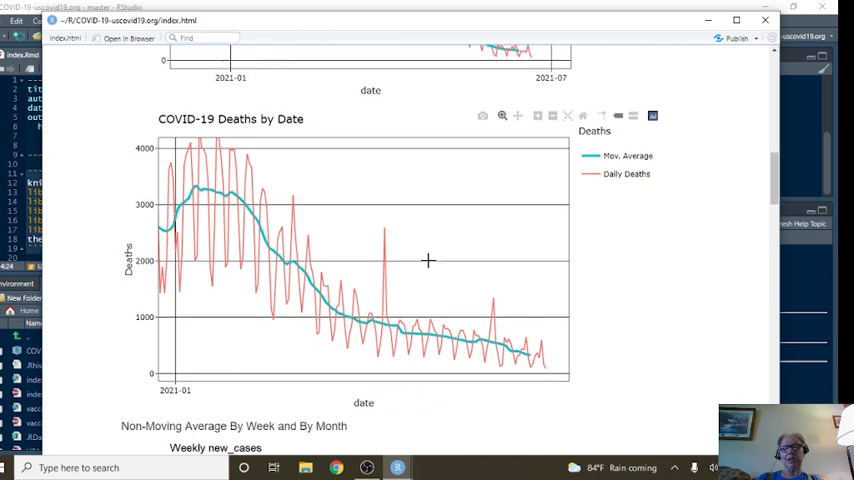
scroll(down, 3)
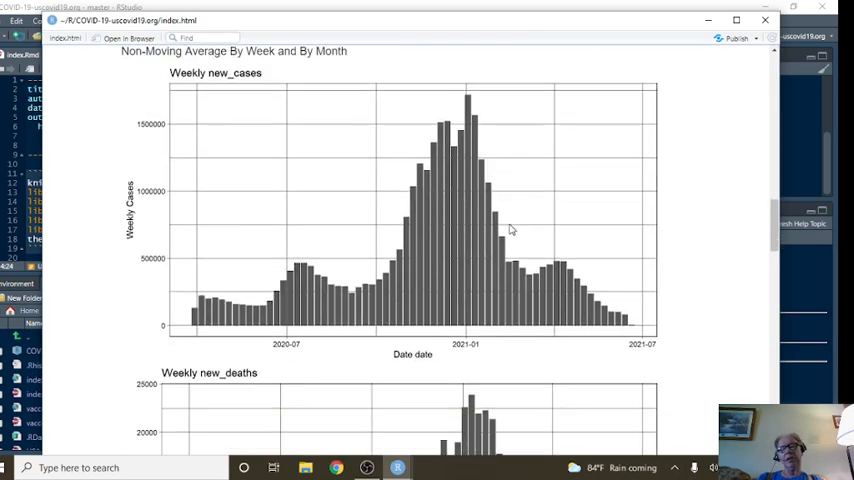
mouse_move(528, 240)
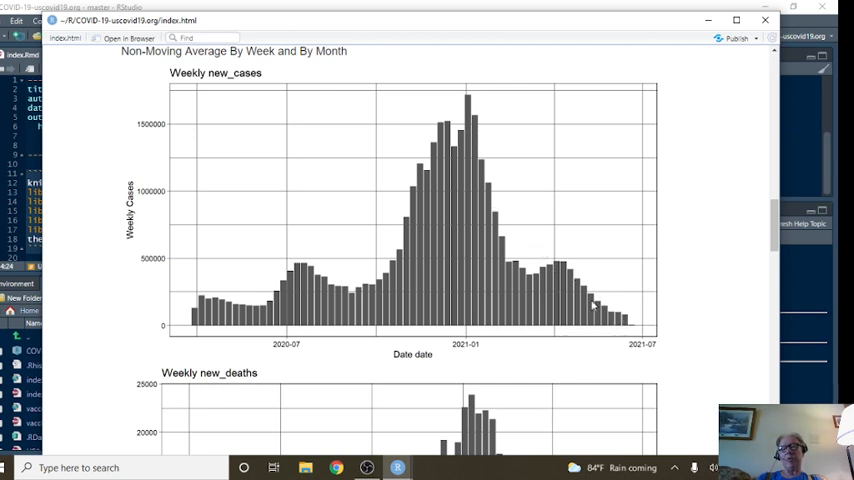
scroll(down, 3)
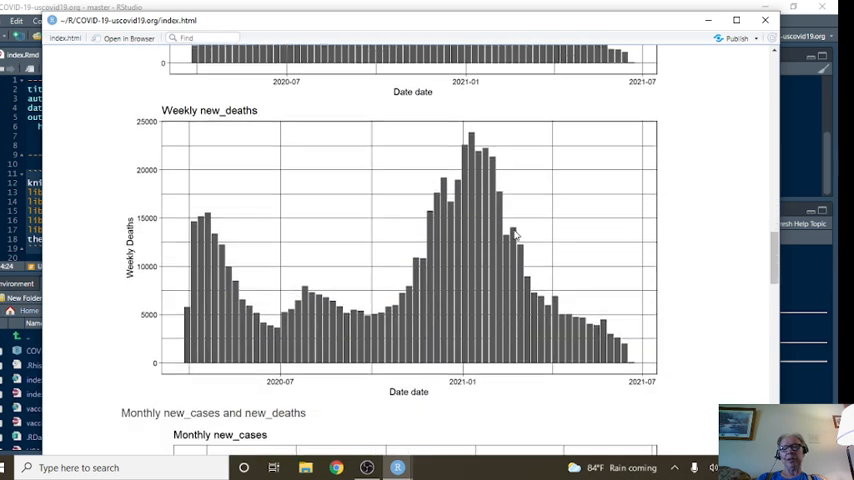
mouse_move(592, 332)
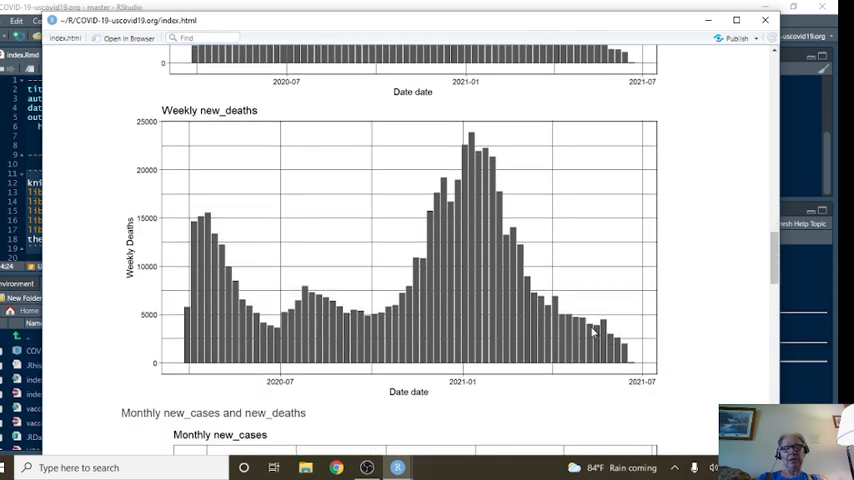
scroll(down, 3)
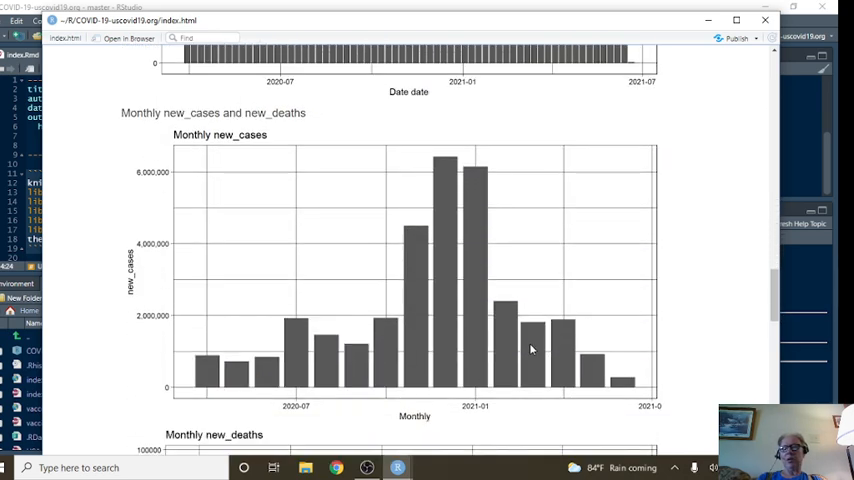
mouse_move(540, 336)
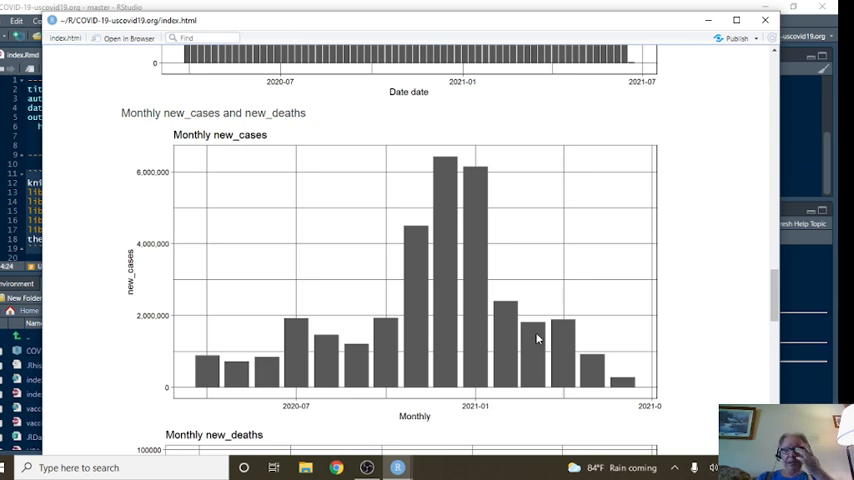
mouse_move(516, 328)
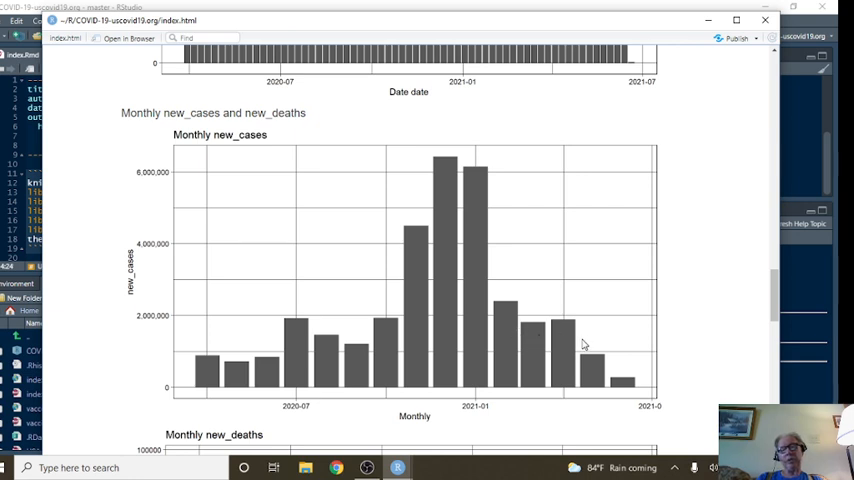
mouse_move(616, 376)
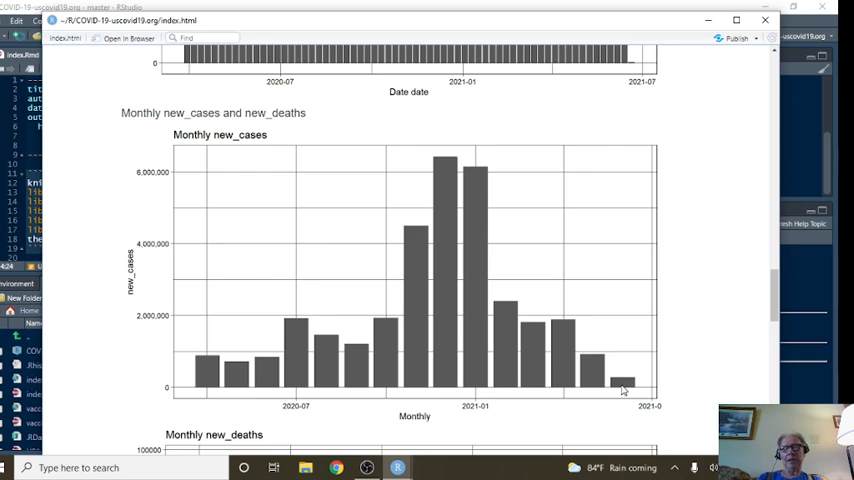
scroll(down, 3)
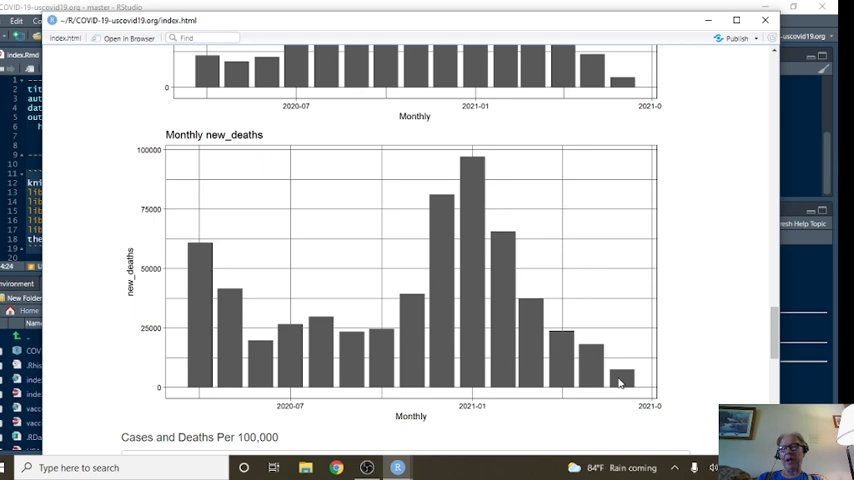
scroll(down, 3)
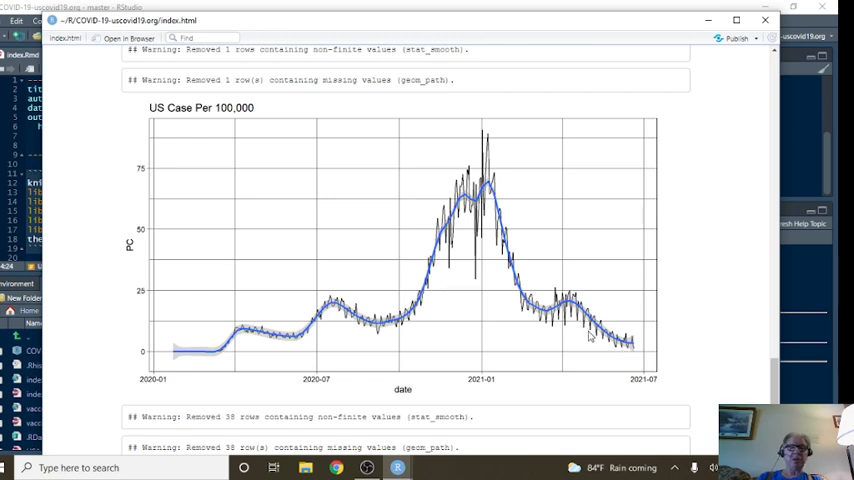
mouse_move(640, 350)
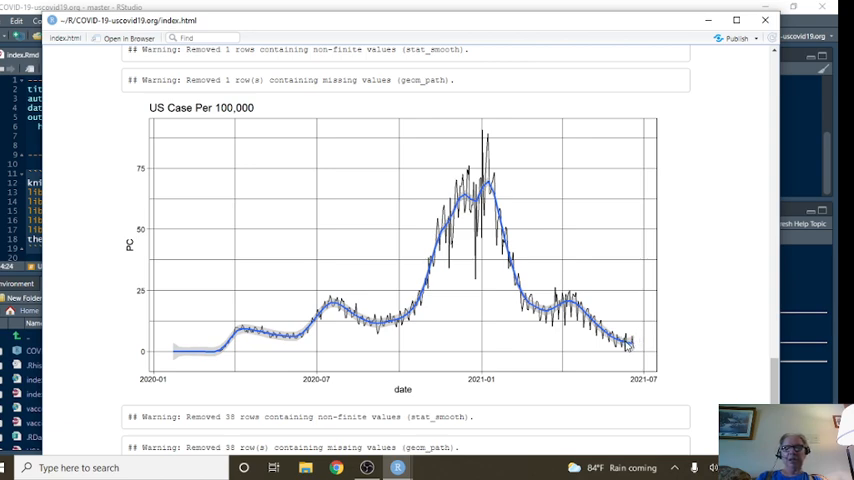
mouse_move(630, 344)
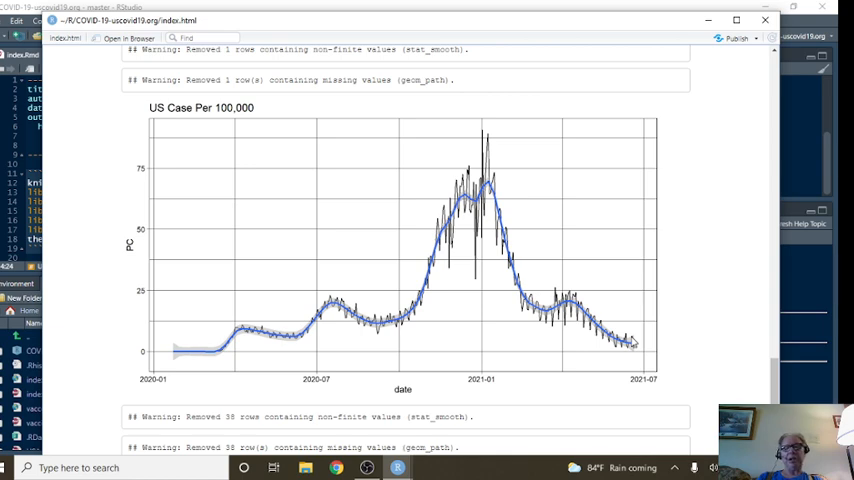
scroll(down, 3)
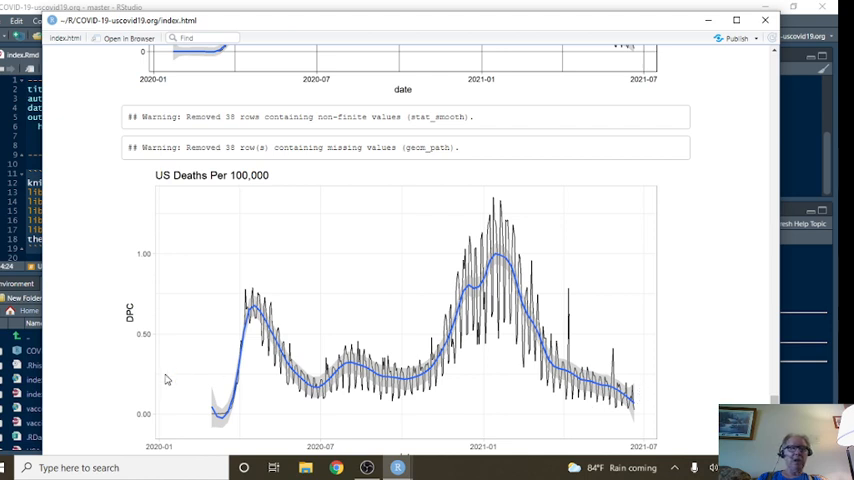
mouse_move(184, 380)
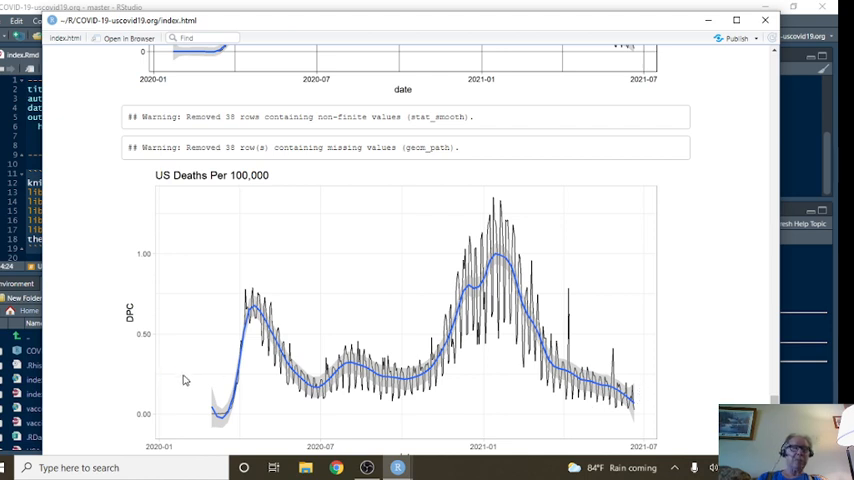